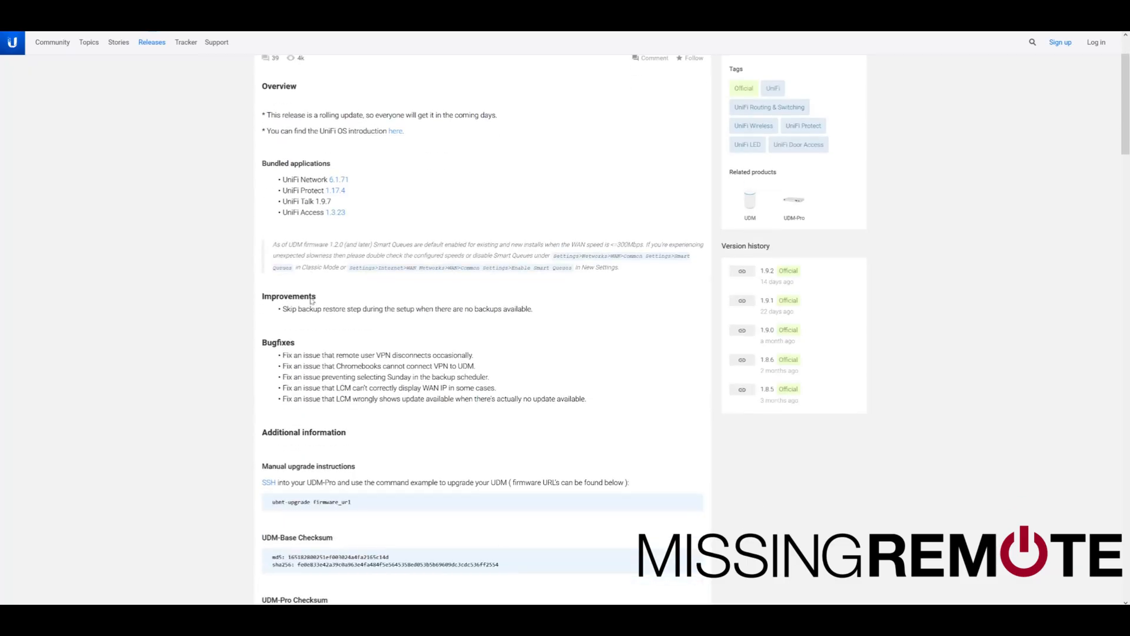
# - Scroll the 1.9.x release notes down to the manual upgrade instructions
pyautogui.scroll(-3)
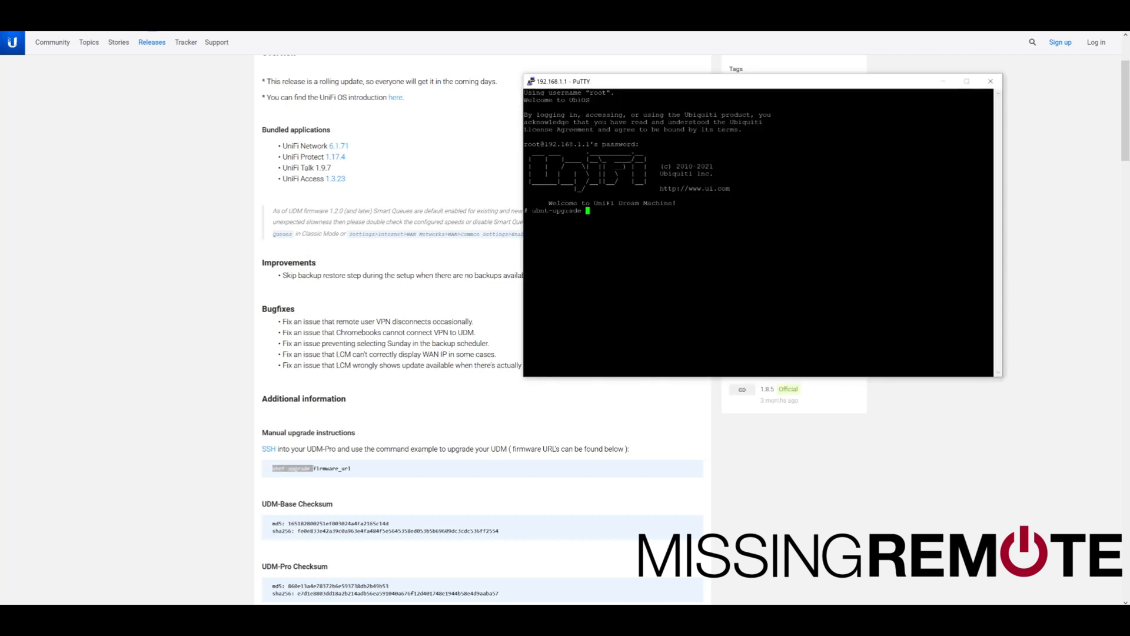
pyautogui.scroll(-3)
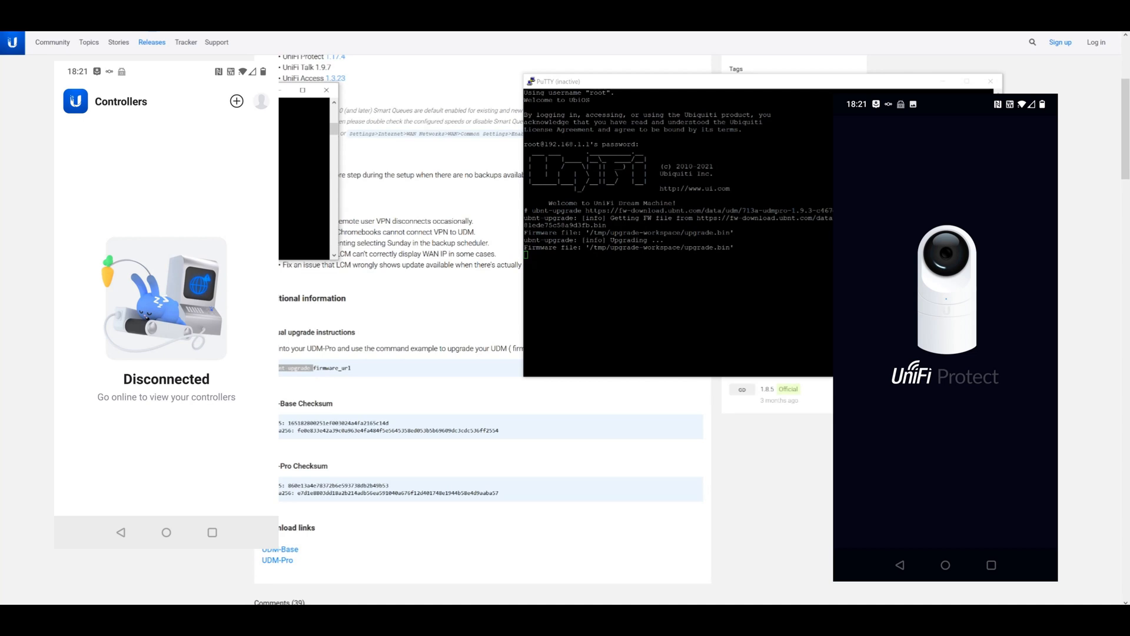
pyautogui.moveTo(312, 209)
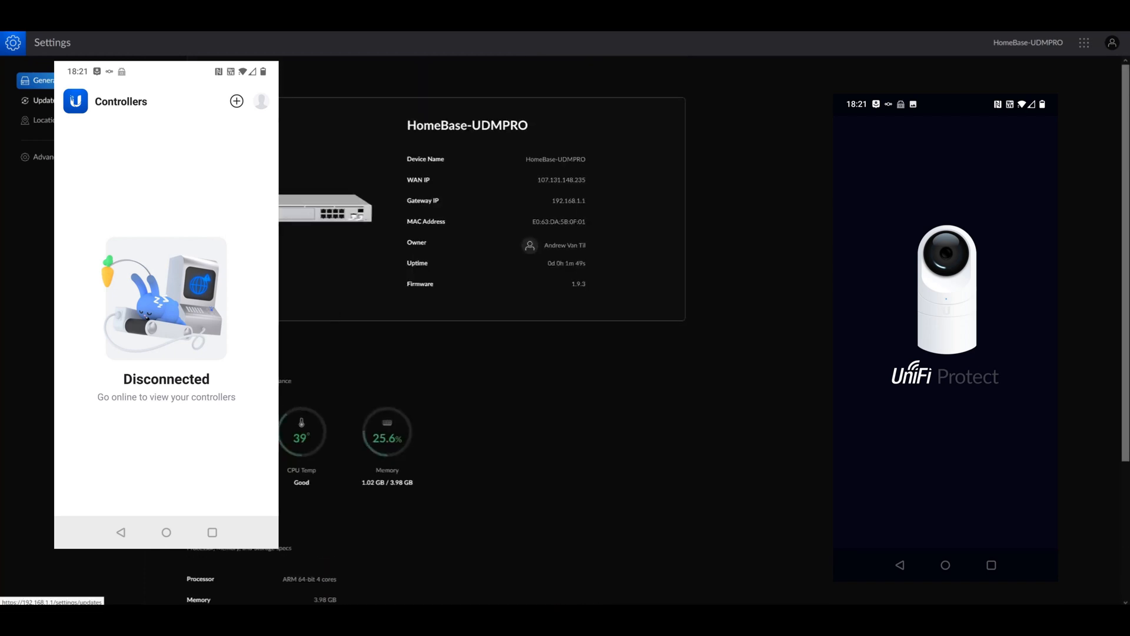
# - Confirm firmware 1.9.3 is up to date, review Location and Advanced, then return to the portal
pyautogui.click(40, 100)
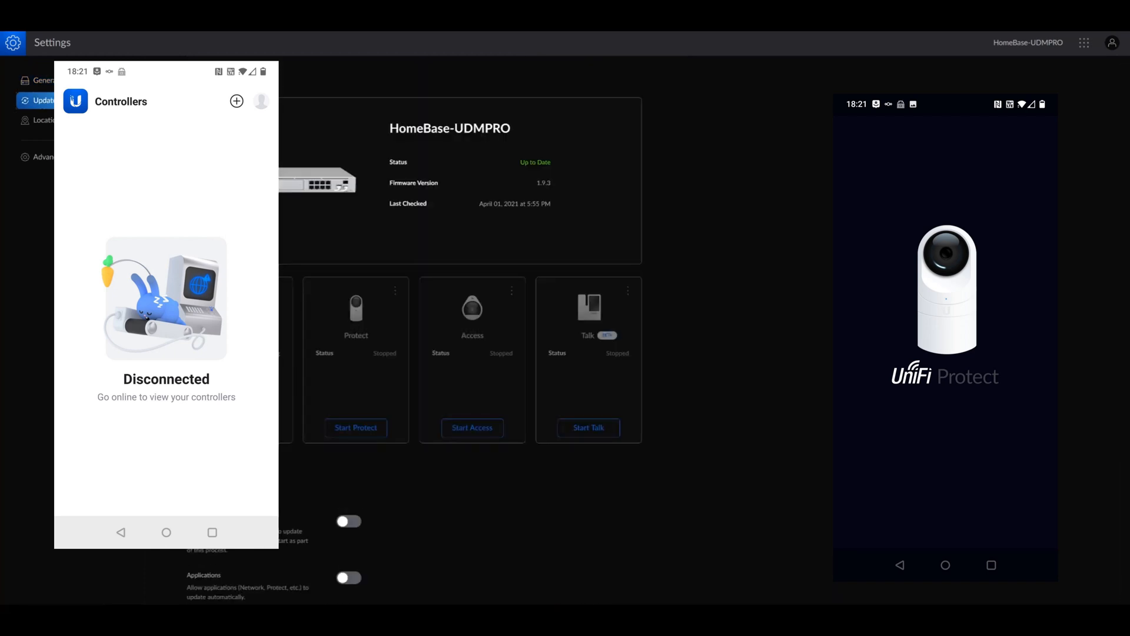
pyautogui.moveTo(444, 554)
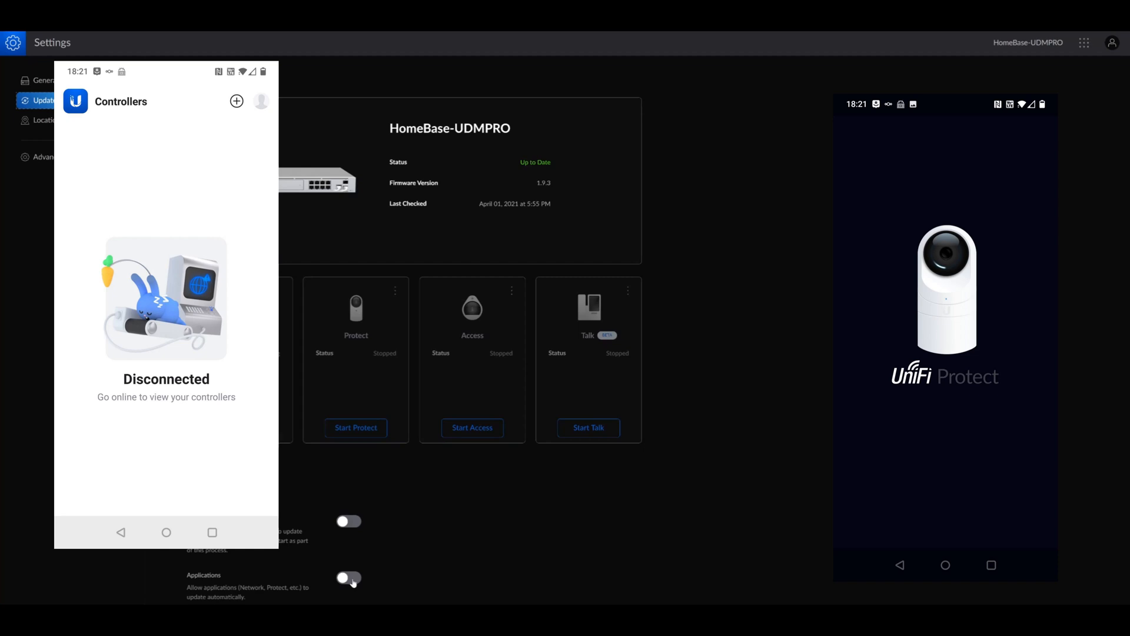
pyautogui.click(349, 577)
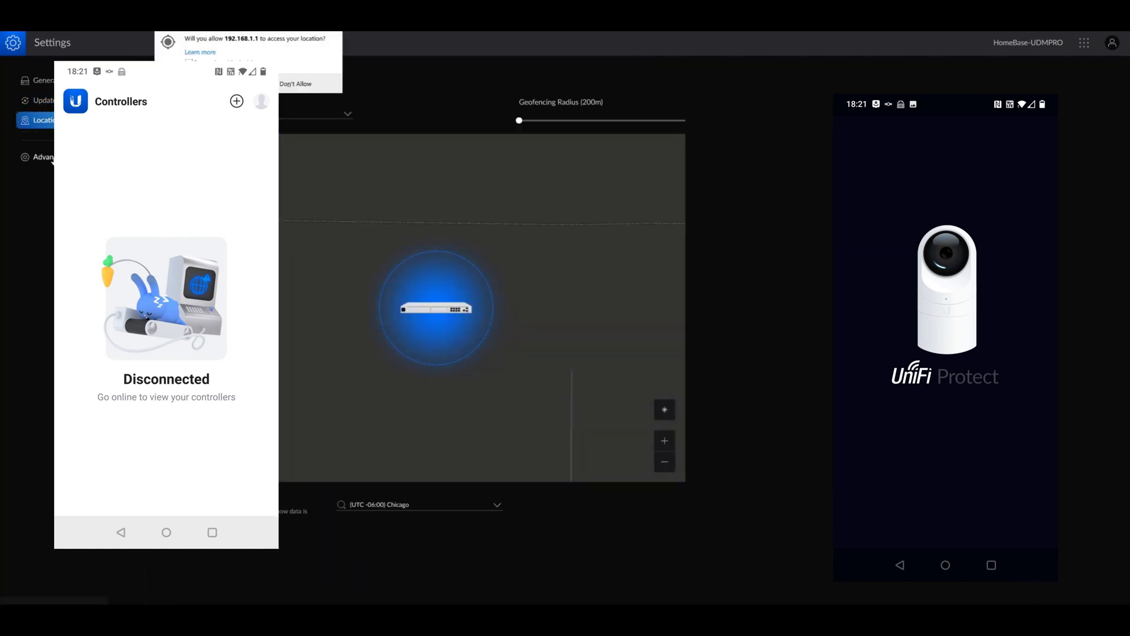
pyautogui.click(43, 156)
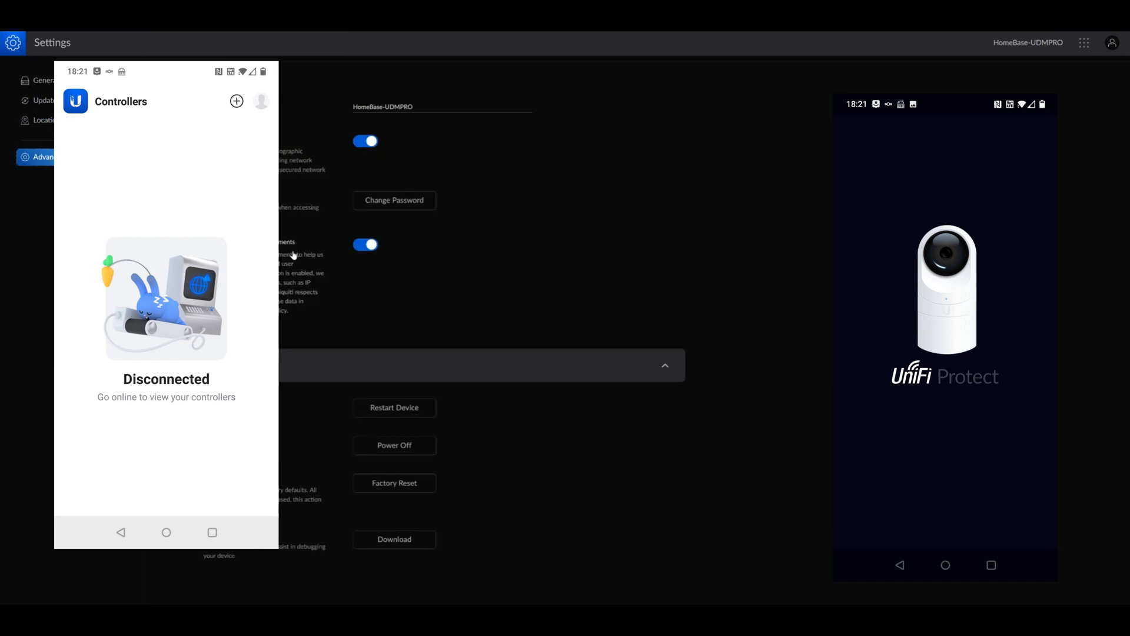
pyautogui.click(13, 42)
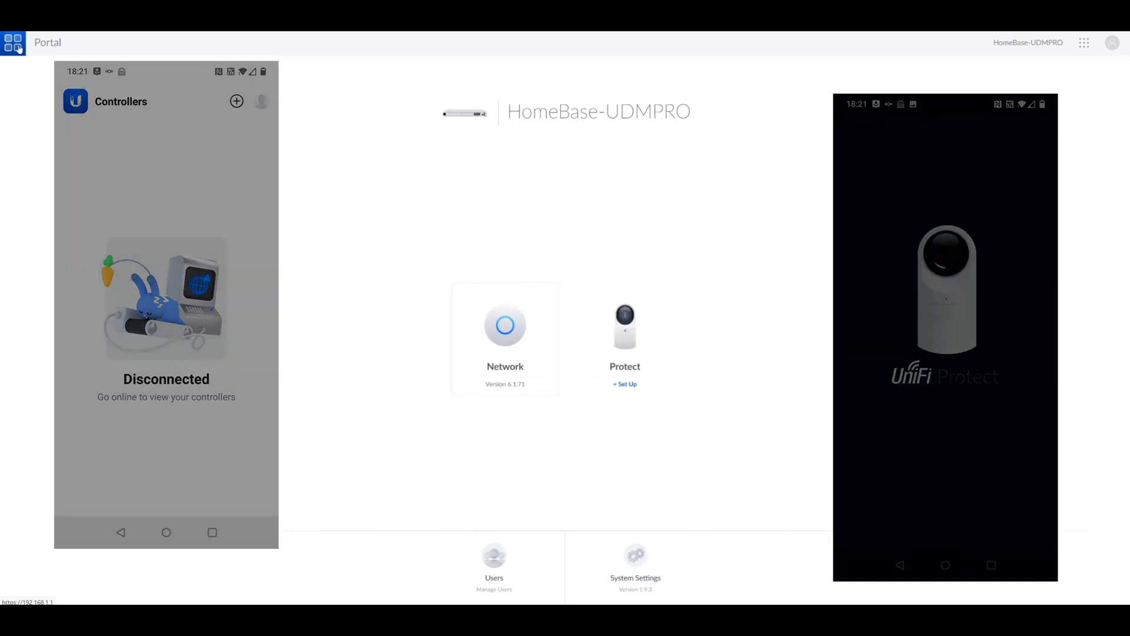
# - Open UniFi Network and list the UniFi devices, showing the UDM-Pro up to date
pyautogui.click(505, 325)
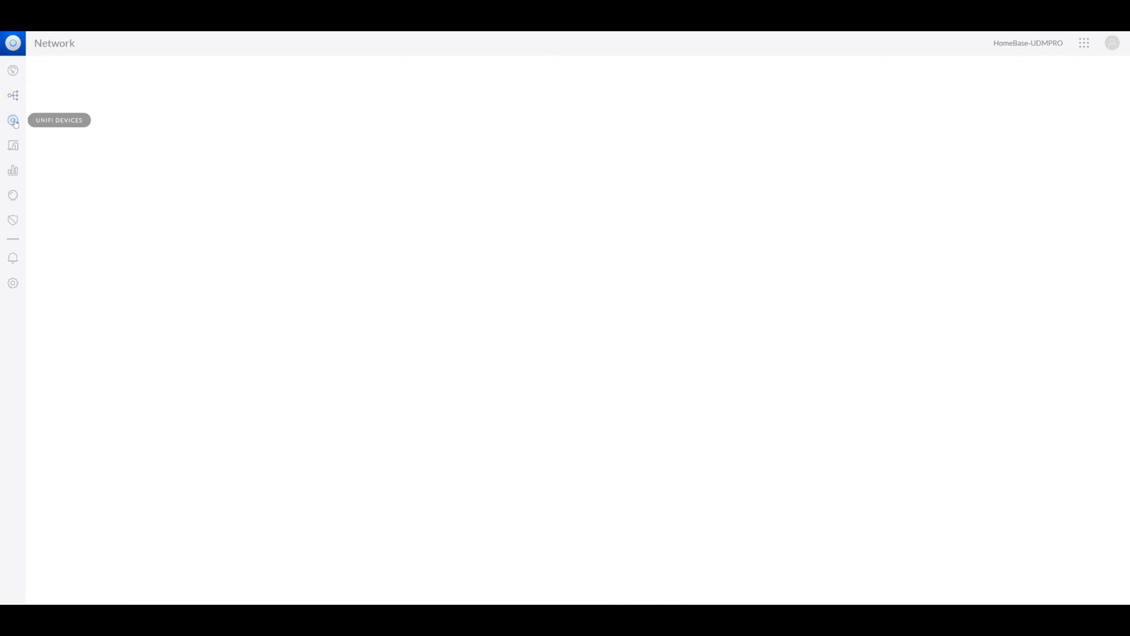
pyautogui.click(13, 120)
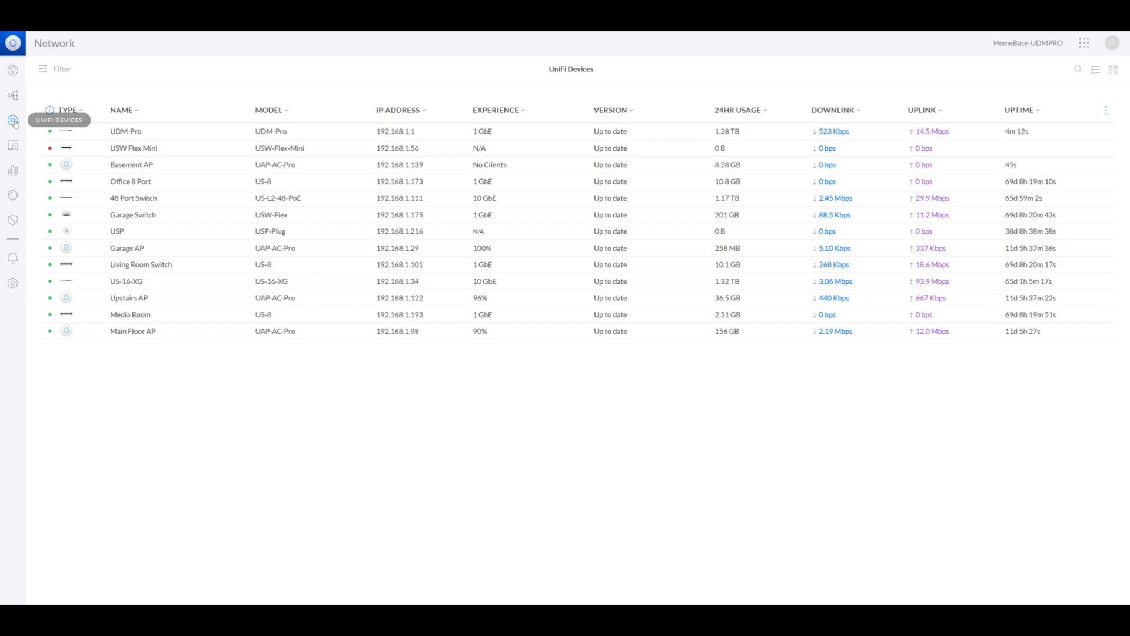
pyautogui.moveTo(13, 145)
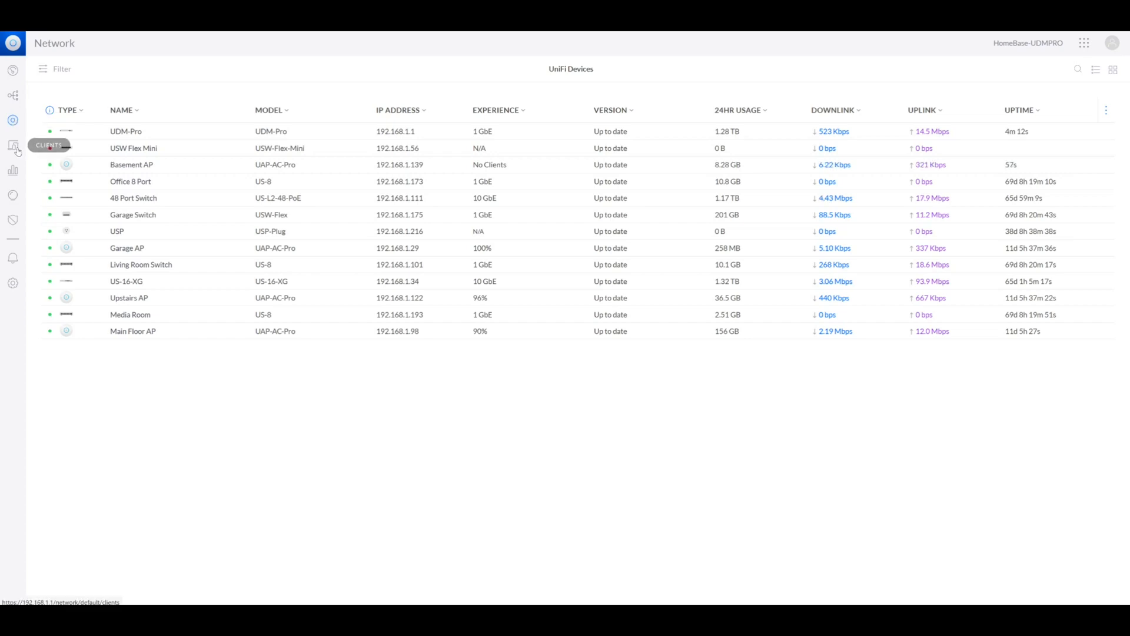